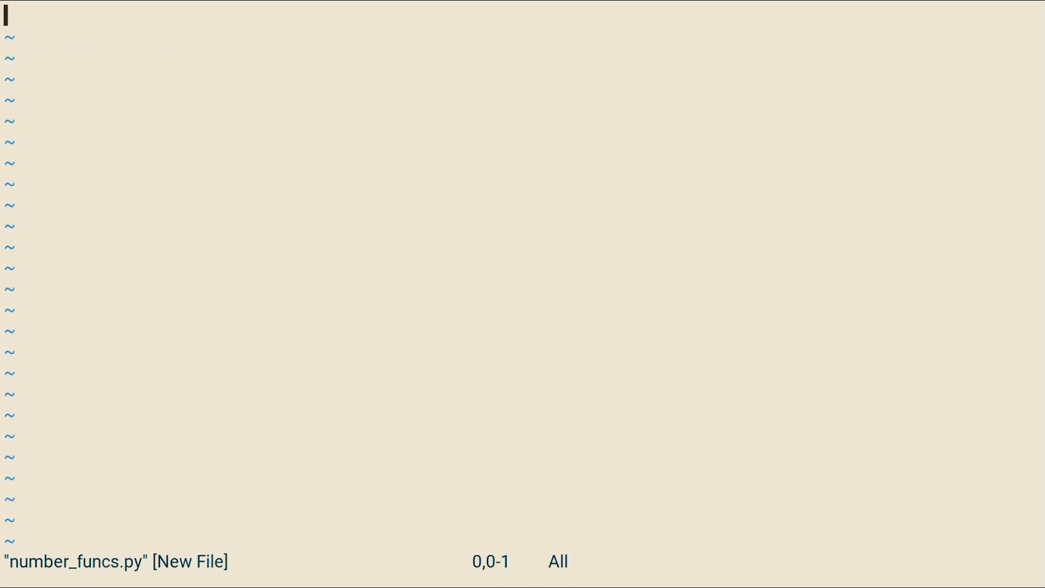
Step: Write the module docstring, adder(x, y) returning x + y, and generalised_adder(*args) returning sum(args)
{"action": "type", "text": "\"\"\"This"}
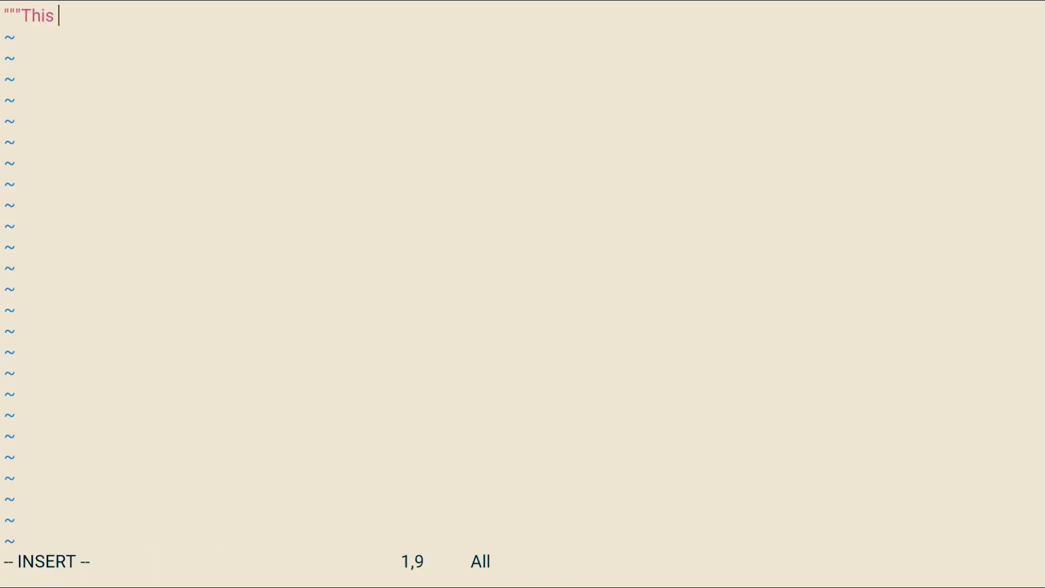
{"action": "type", "text": "module contains functions to manipulate numbers.\"\"\""}
{"action": "type", "text": "def generalised_adder(*arg"}
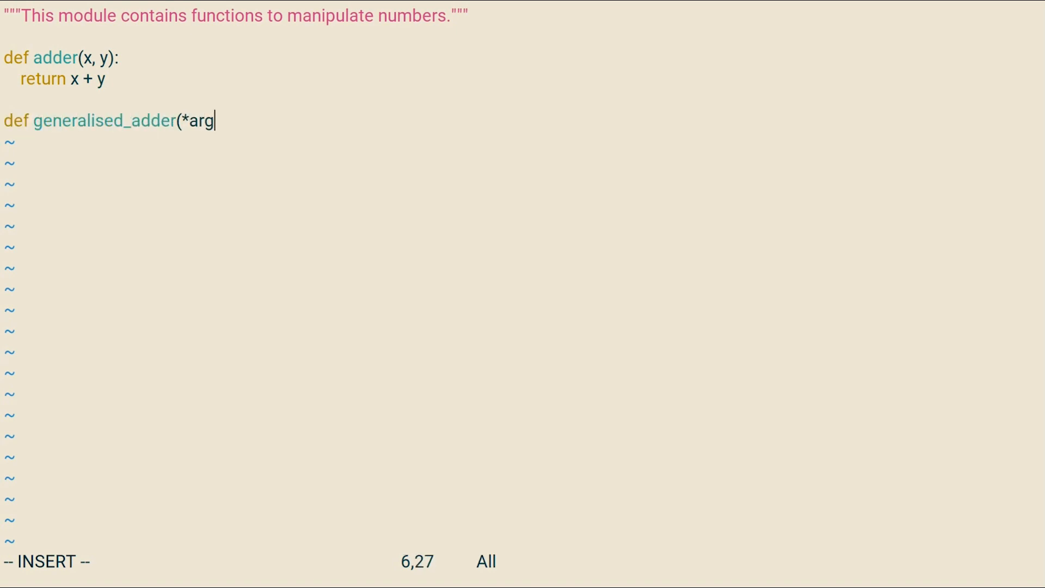
{"action": "type", "text": "s):"}
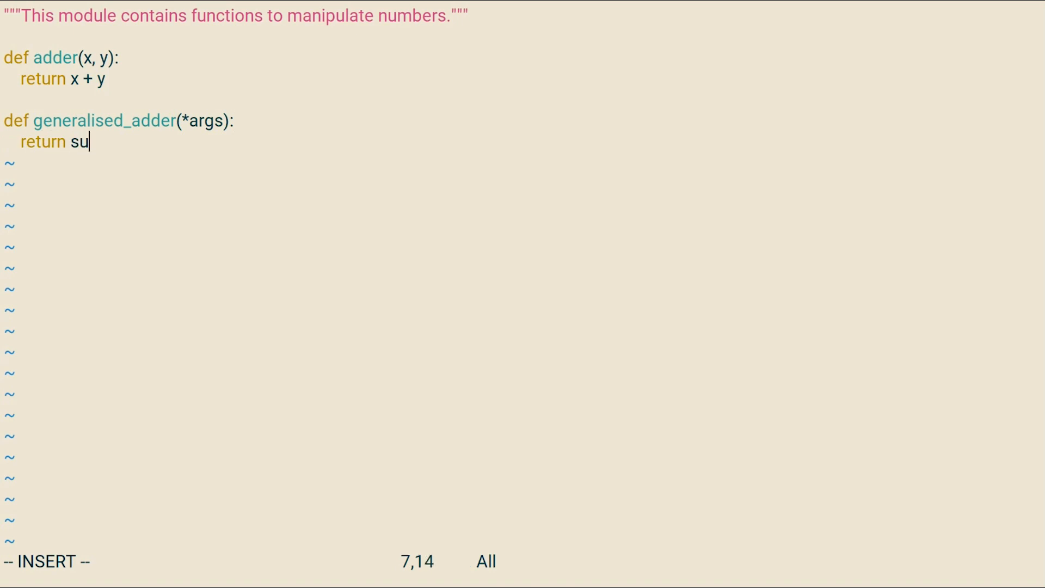
{"action": "type", "text": "m(args)"}
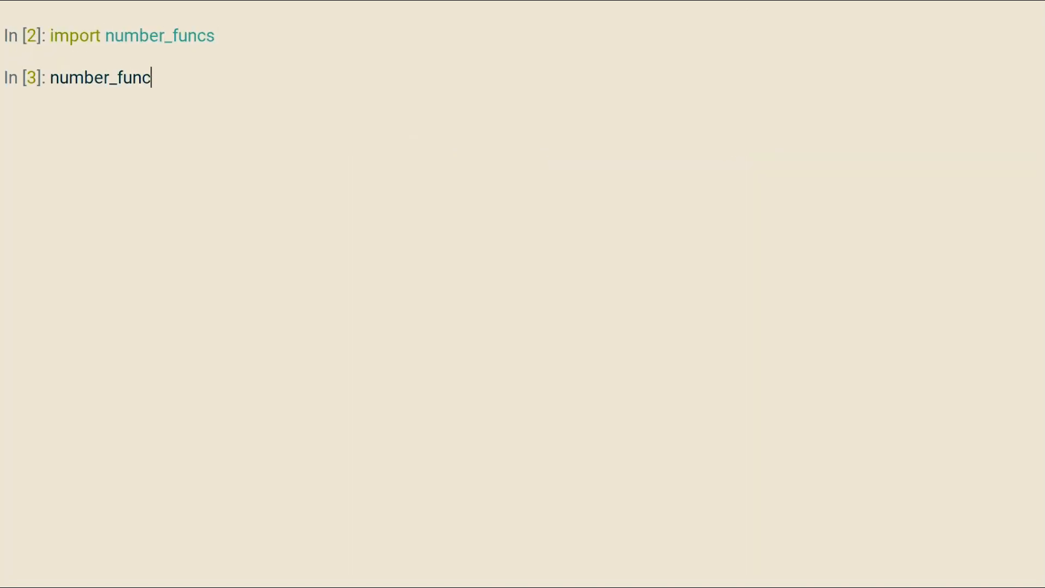
Step: Call number_funcs.adder(1, 2) and number_funcs.generalised_adder(2, 3, 4) through the imported module
{"action": "type", "text": "s.adder(1, 2)"}
{"action": "type", "text": "number_"}
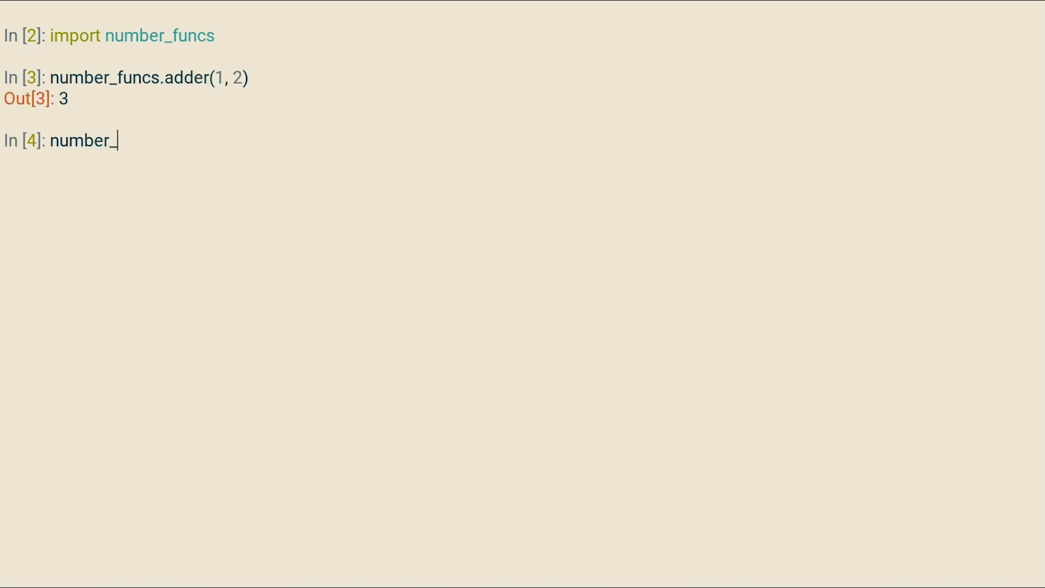
{"action": "type", "text": "funcs.generalised_adder(2, 3, 4"}
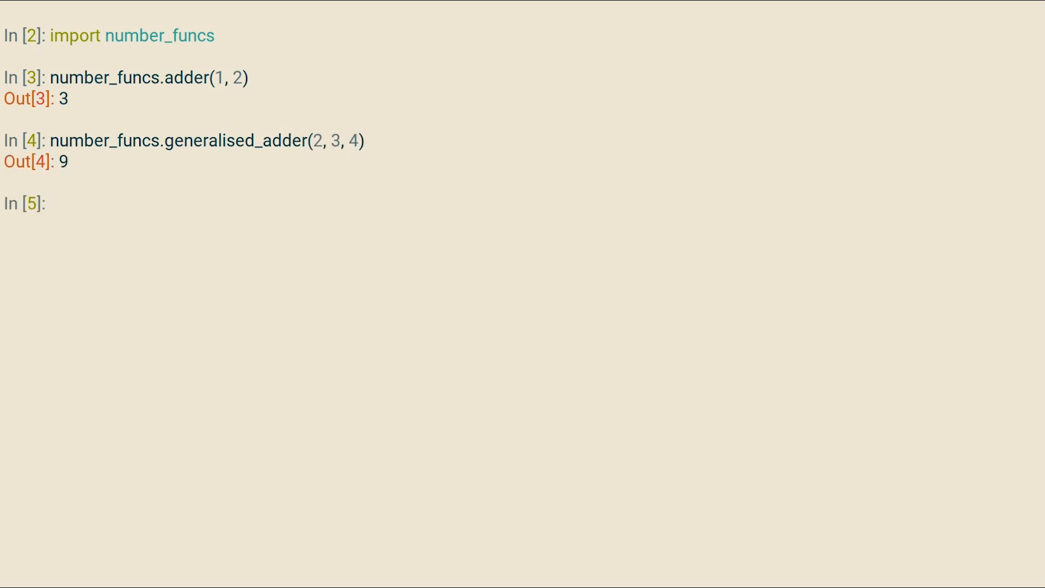
Step: Import adder and generalised_adder directly from number_funcs and run them
{"action": "type", "text": "from number_funcs import"}
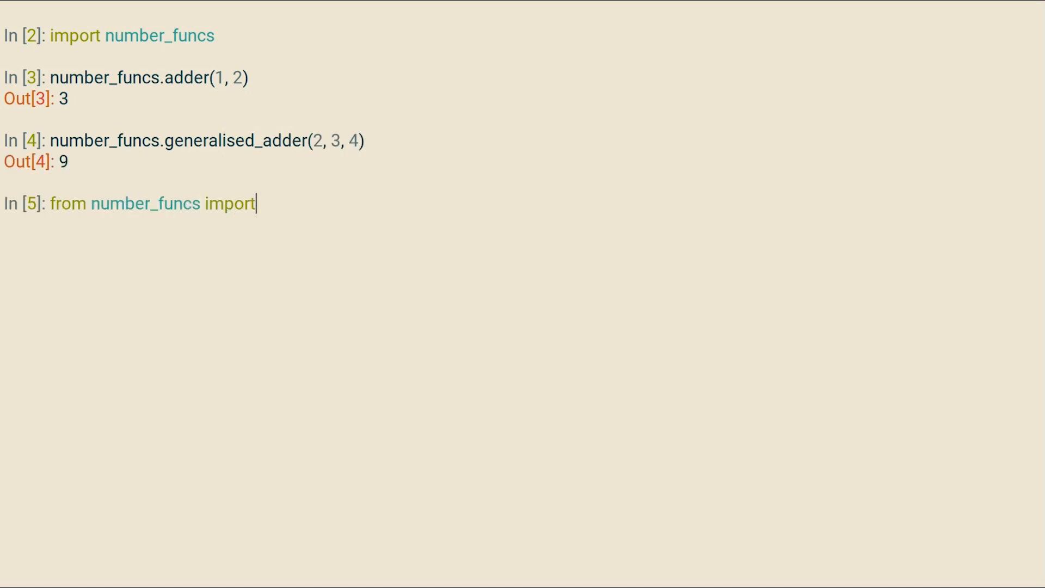
{"action": "type", "text": "adder"}
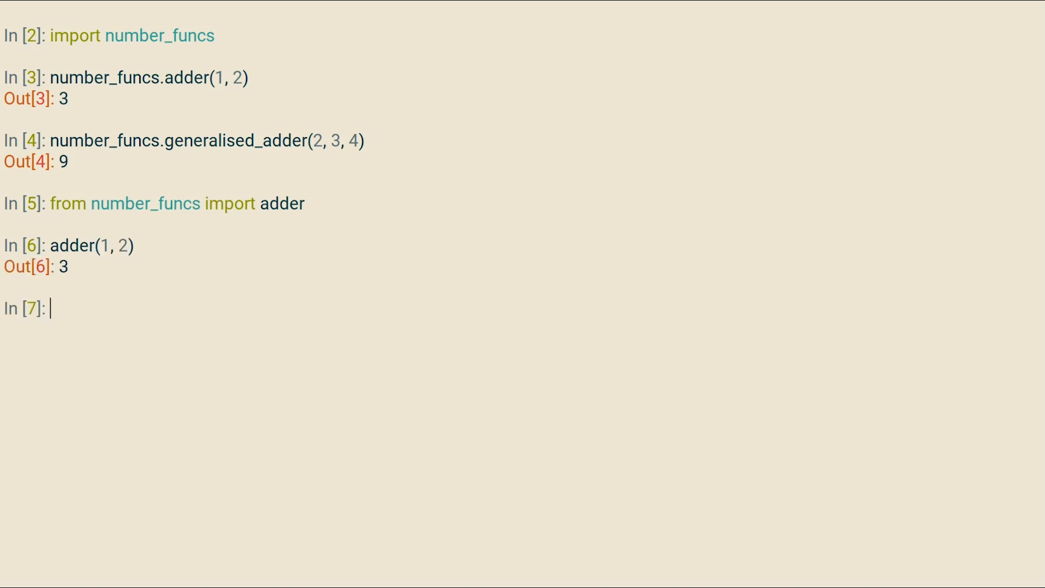
{"action": "type", "text": "from number_funcs"}
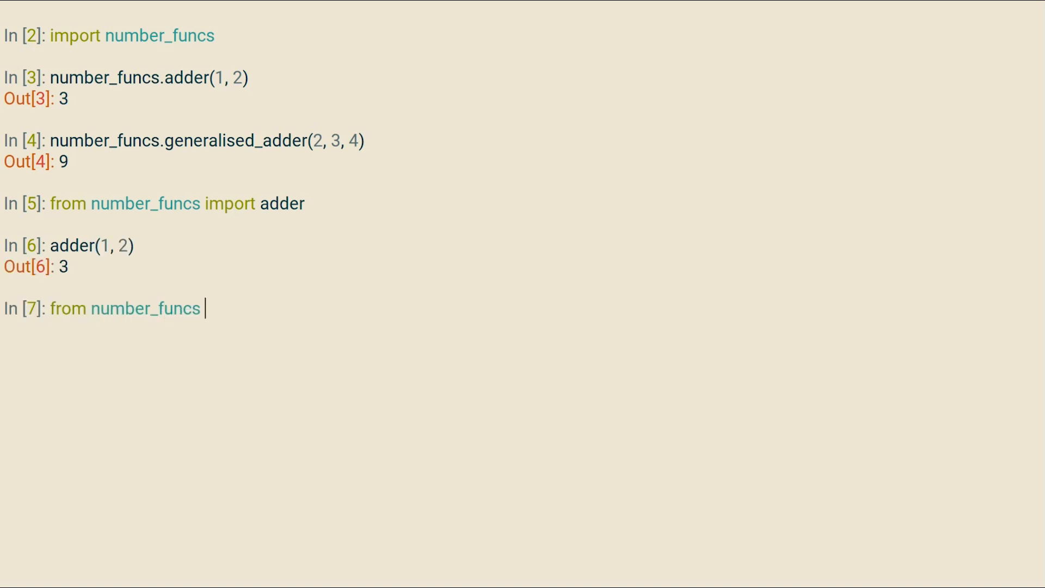
{"action": "type", "text": "import adder, generalised_add"}
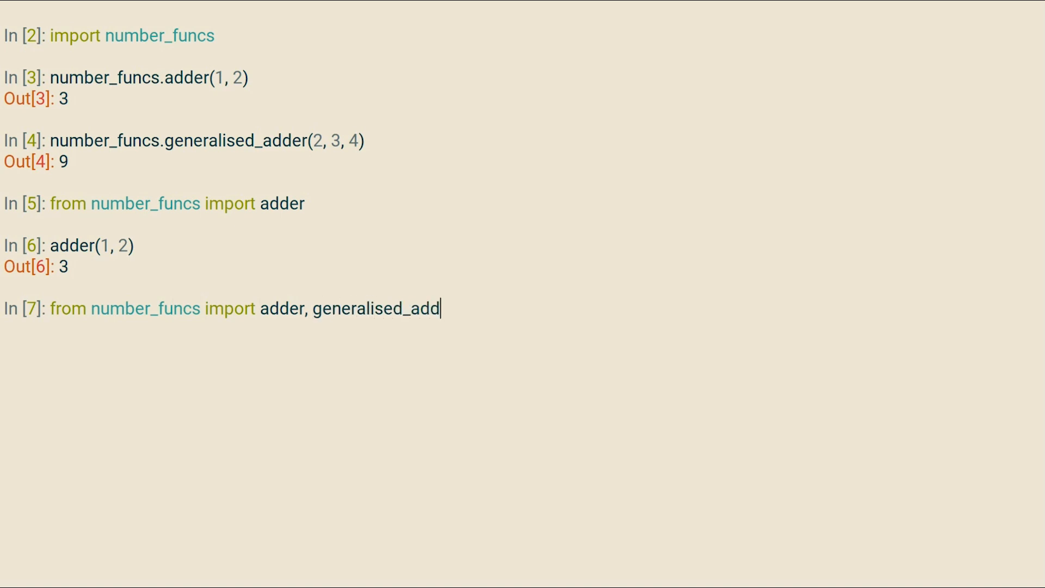
{"action": "key", "text": "Enter"}
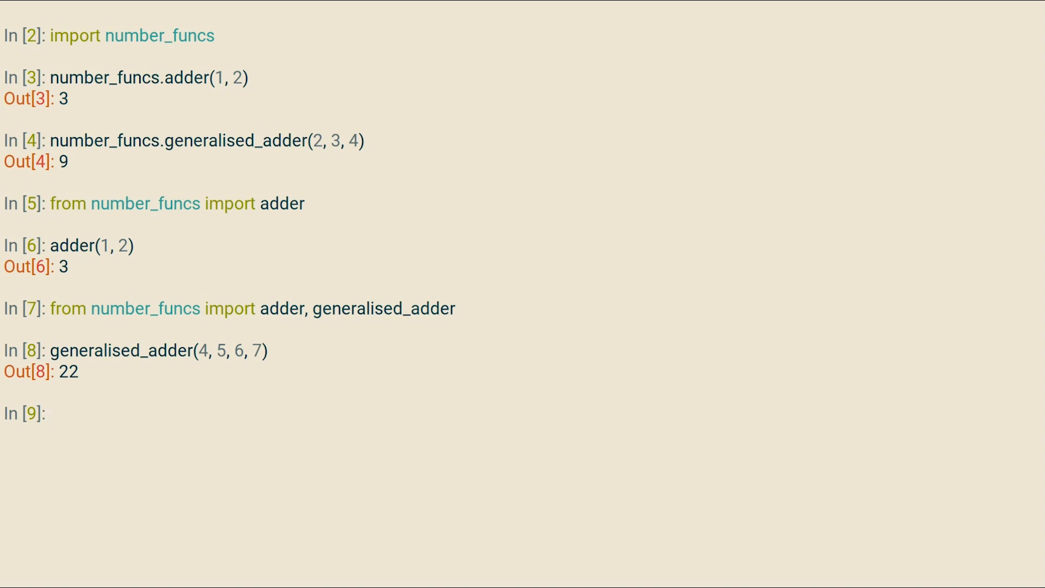
Step: Exit the IPython session back to the Cmder prompt
{"action": "left_click", "coordinate": [50, 413]}
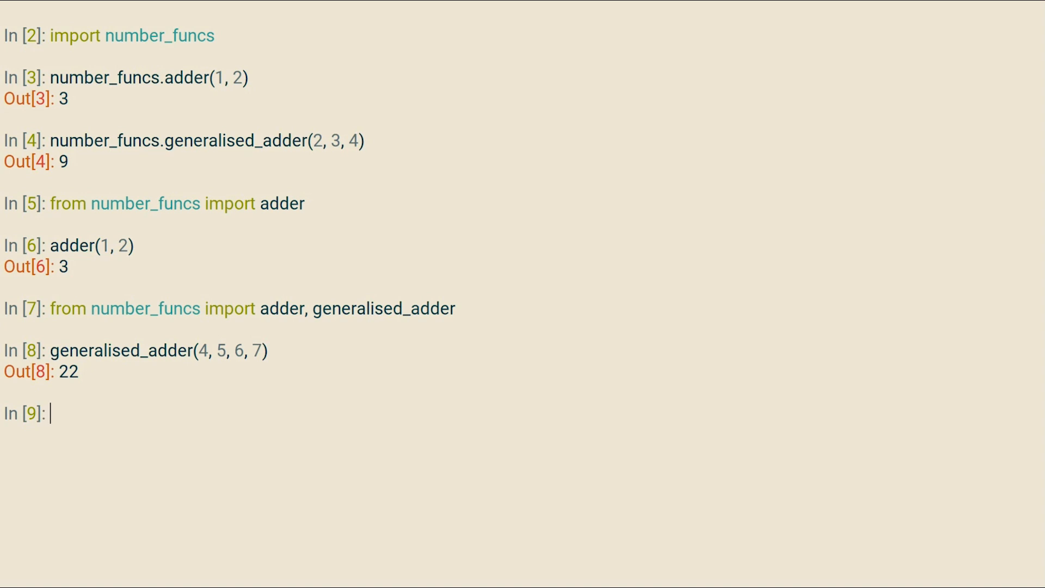
{"action": "type", "text": "exit"}
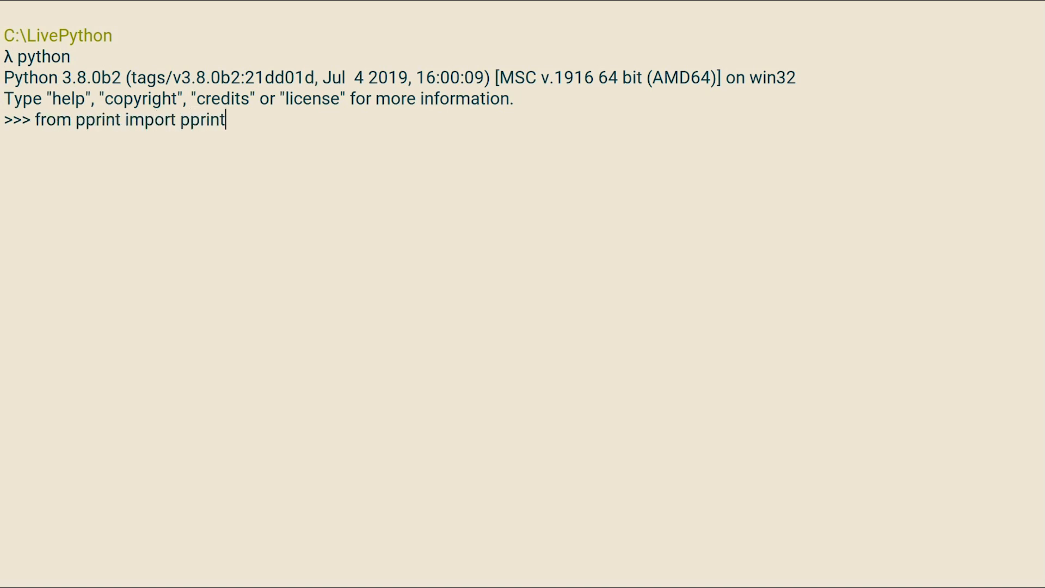
Step: Pretty-print sys.path to show the module search path, then exit Python
{"action": "type", "text": "import sys"}
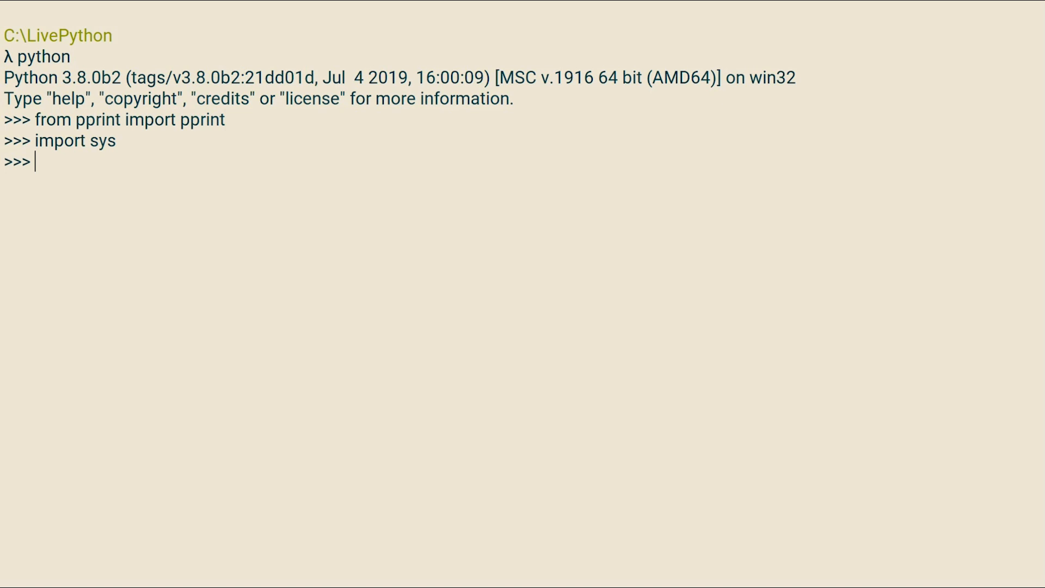
{"action": "type", "text": "pprint(sys.path)"}
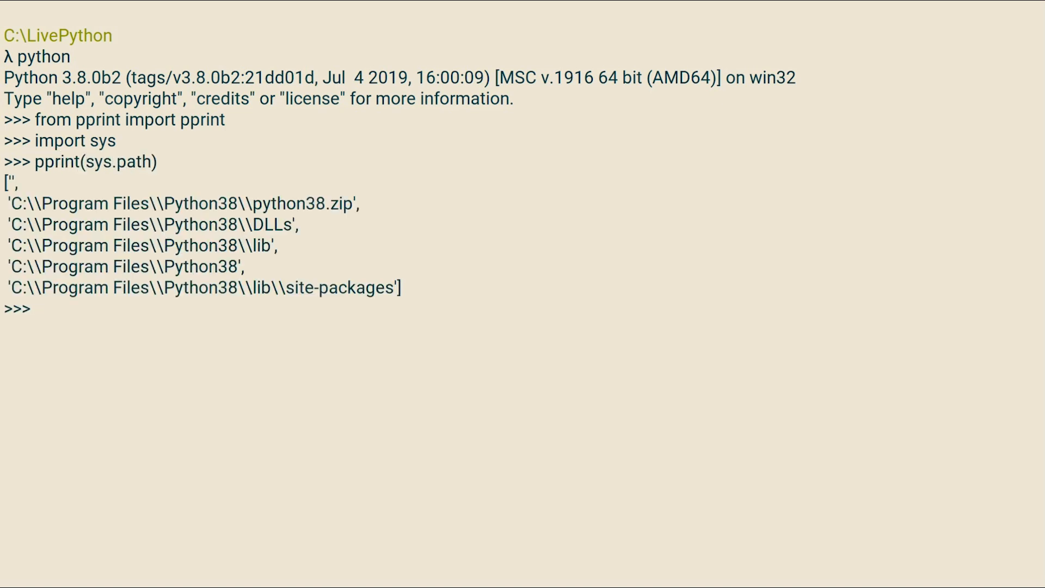
{"action": "type", "text": "exit("}
{"action": "type", "text": "from pprint"}
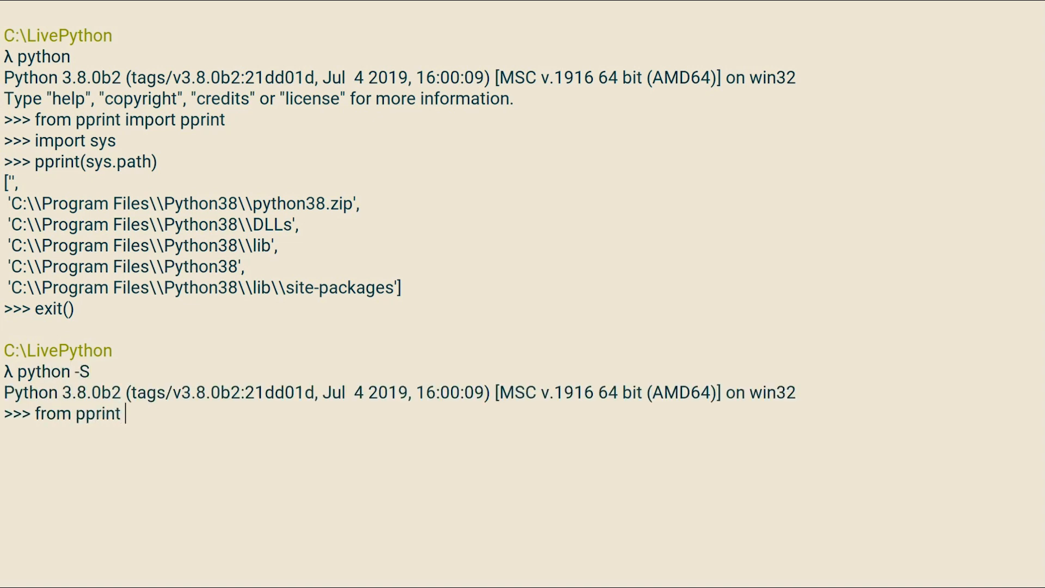
Step: In python -S, import pprint and sys and print sys.path without site-packages
{"action": "type", "text": "import pprint"}
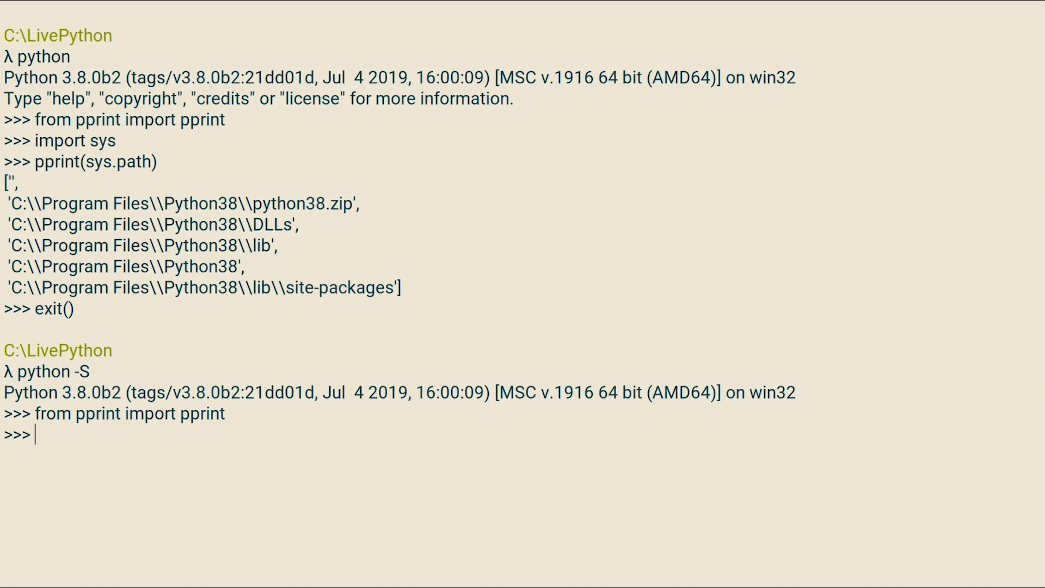
{"action": "type", "text": "import sys"}
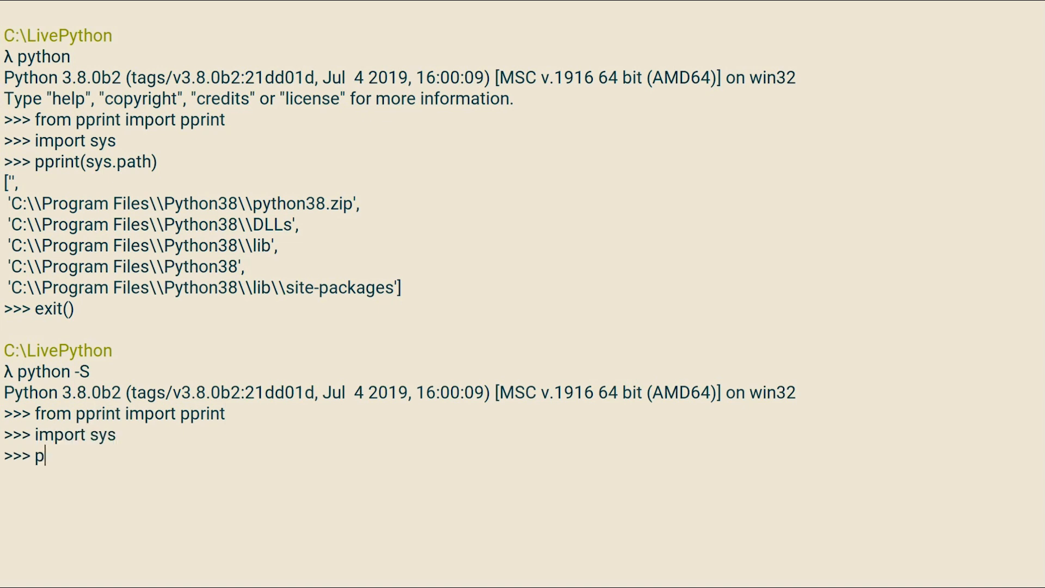
{"action": "type", "text": "print(sys.pa"}
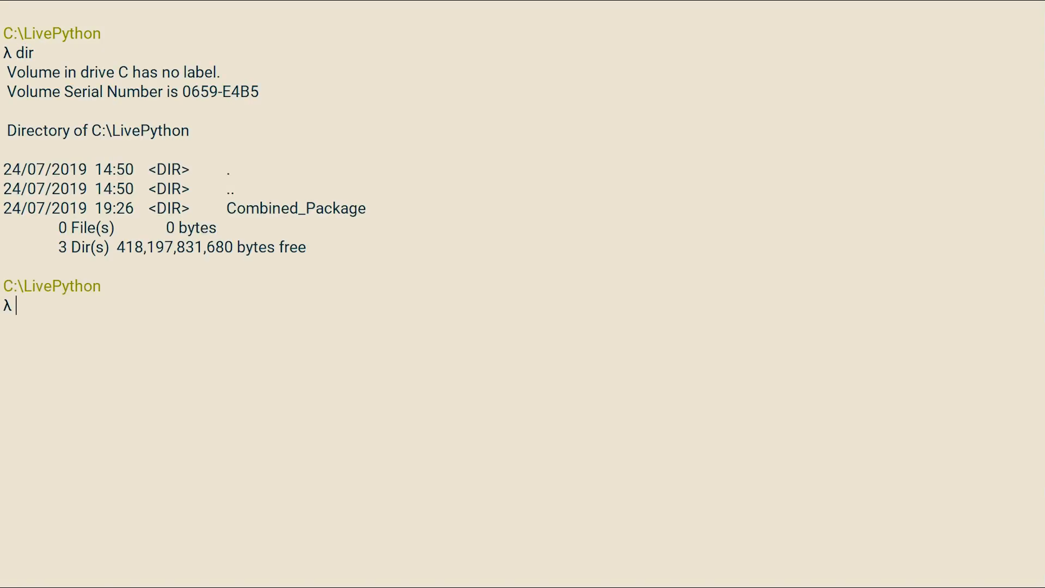
Step: Change into Combined_Package, list its contents, then change into the functions folder
{"action": "type", "text": "cd Combined_Package\\"}
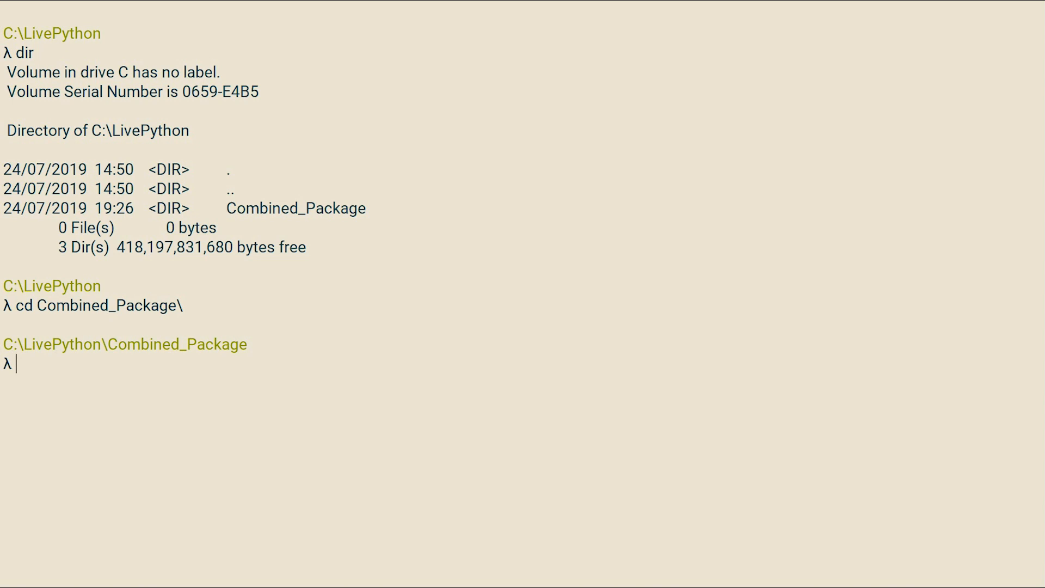
{"action": "type", "text": "dir"}
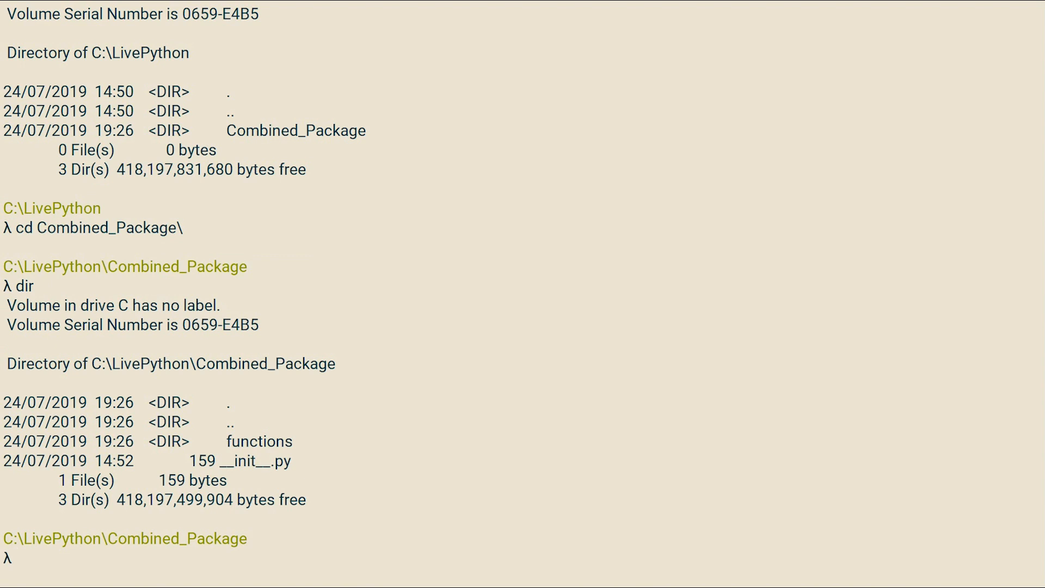
{"action": "type", "text": "cd functions\\"}
{"action": "type", "text": "del __init__.py"}
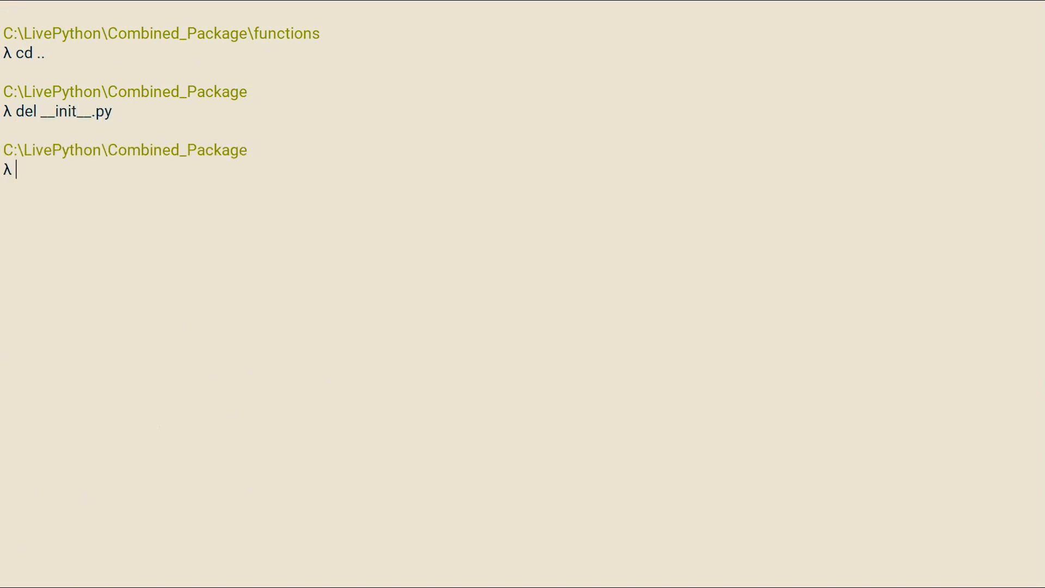
Step: Start vim on a new __init__.py for Combined_Package
{"action": "type", "text": "vim __init"}
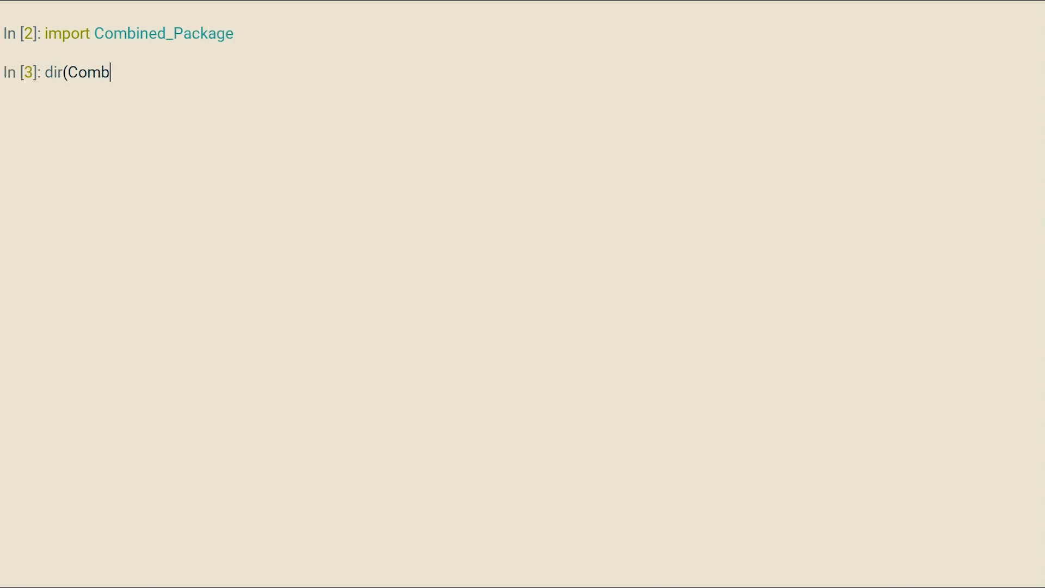
Step: Run dir(Combined_Package) showing only dunder attributes, then begin the next import
{"action": "key", "text": "Enter"}
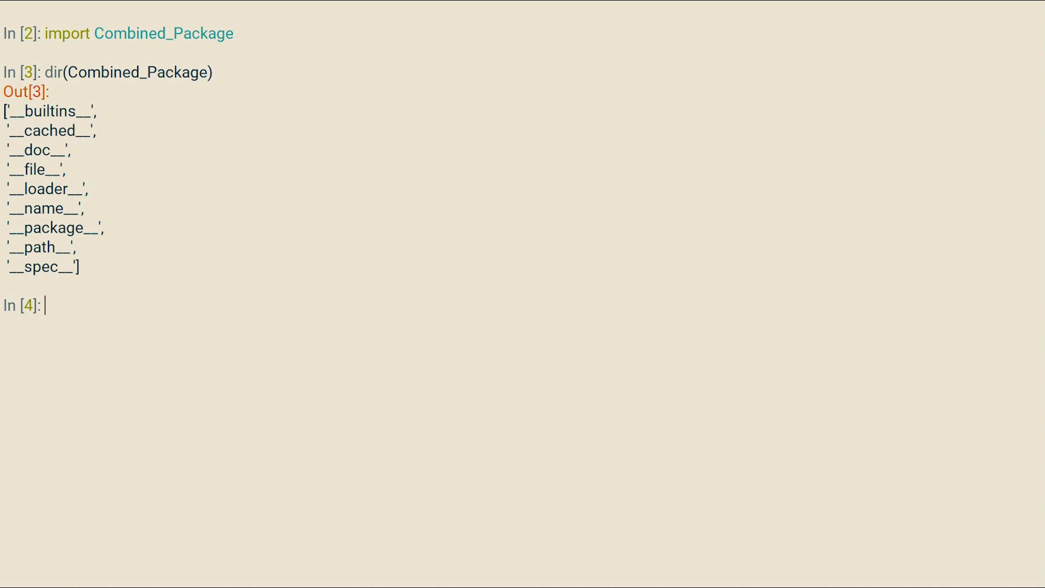
{"action": "type", "text": "import C"}
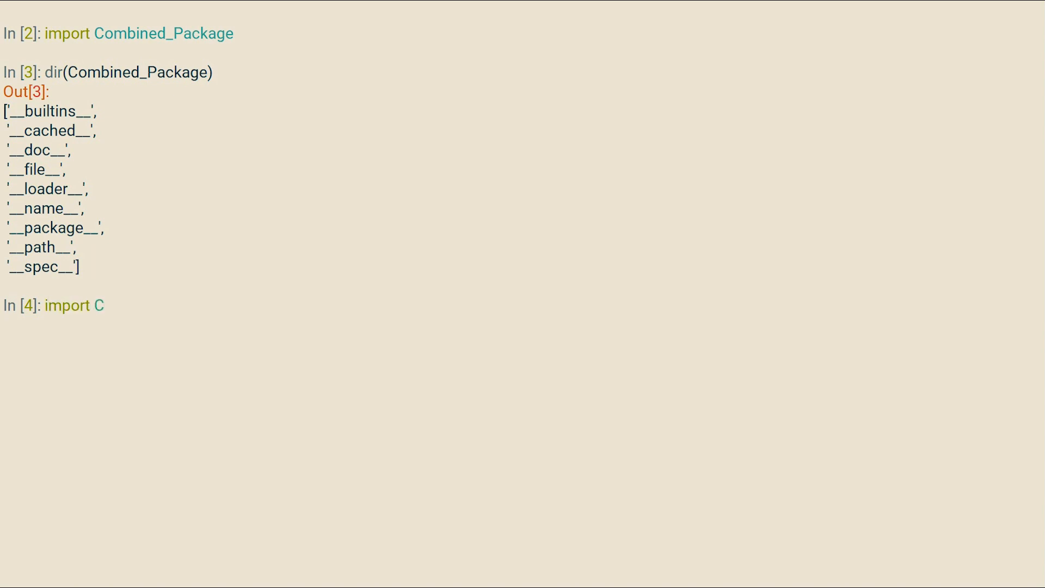
Step: Import Combined_Package.functions and list its attributes with dir()
{"action": "type", "text": "ombined_Package.functions"}
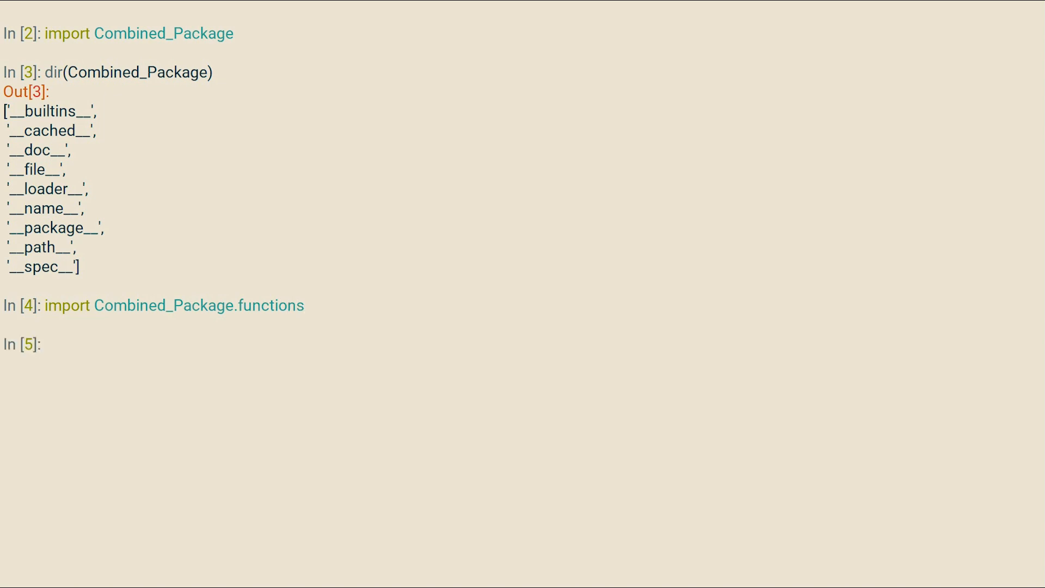
{"action": "type", "text": "rt Combined_Package.functions)"}
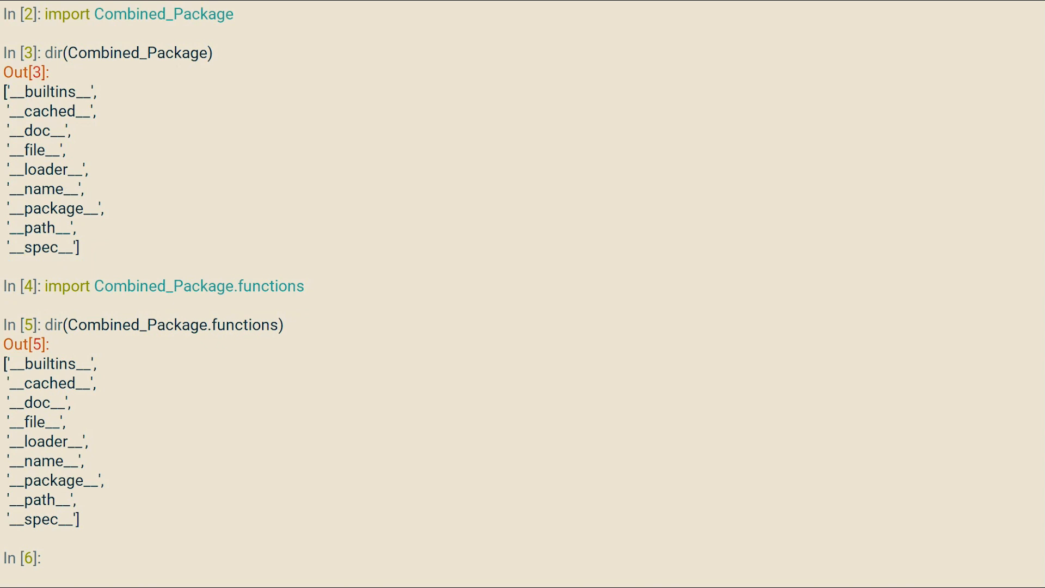
{"action": "type", "text": "import Combined_Package.functions.string_funcs"}
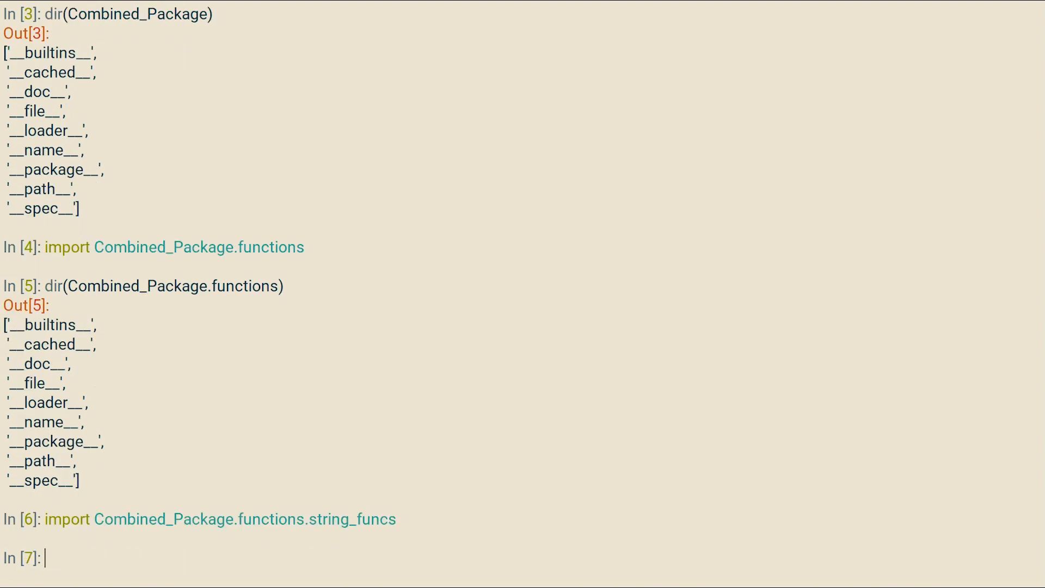
Step: Import Combined_Package.functions.string_funcs, dir() it, and start calling concatenater('Intermediate...')
{"action": "type", "text": "rt Combined_Package.functions.string_funcs)"}
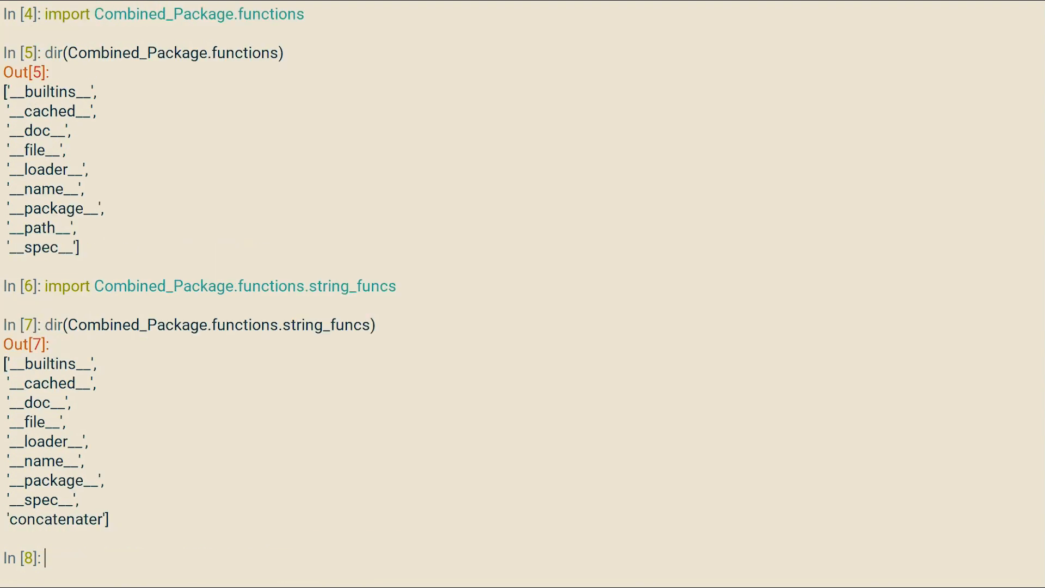
{"action": "type", "text": "Combined_Package.functions.string_funcs.concatena"}
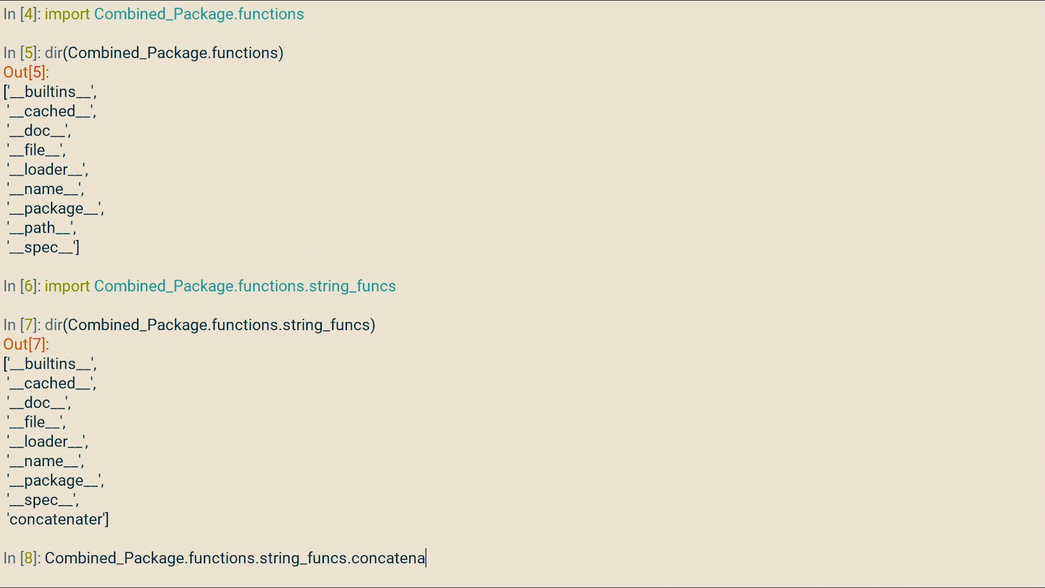
{"action": "type", "text": "ter('Intermediate"}
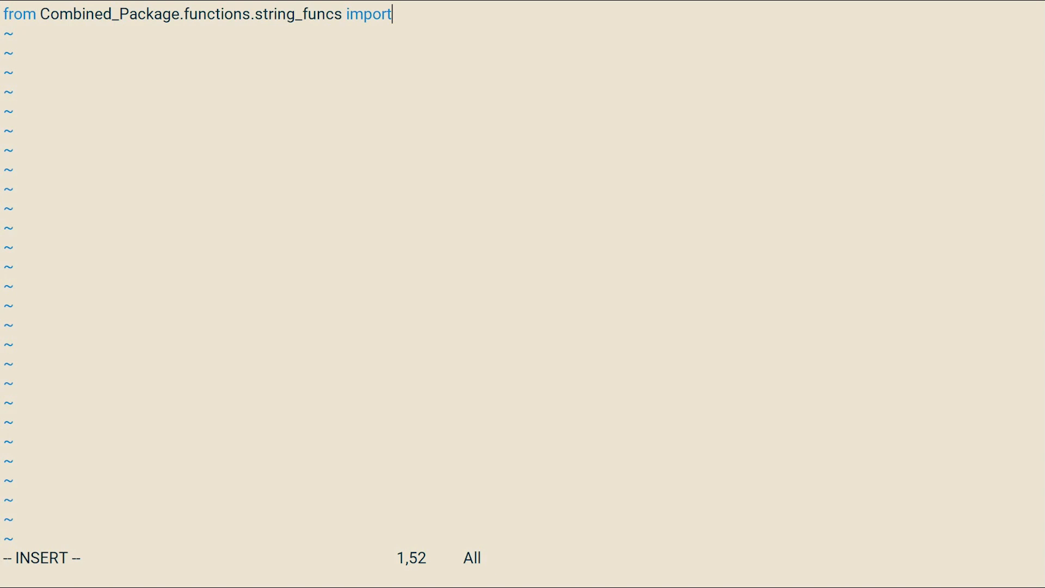
Step: Write the absolute 'from ... import concatenater' line commented '# Absolute Import'
{"action": "type", "text": "concatenater #"}
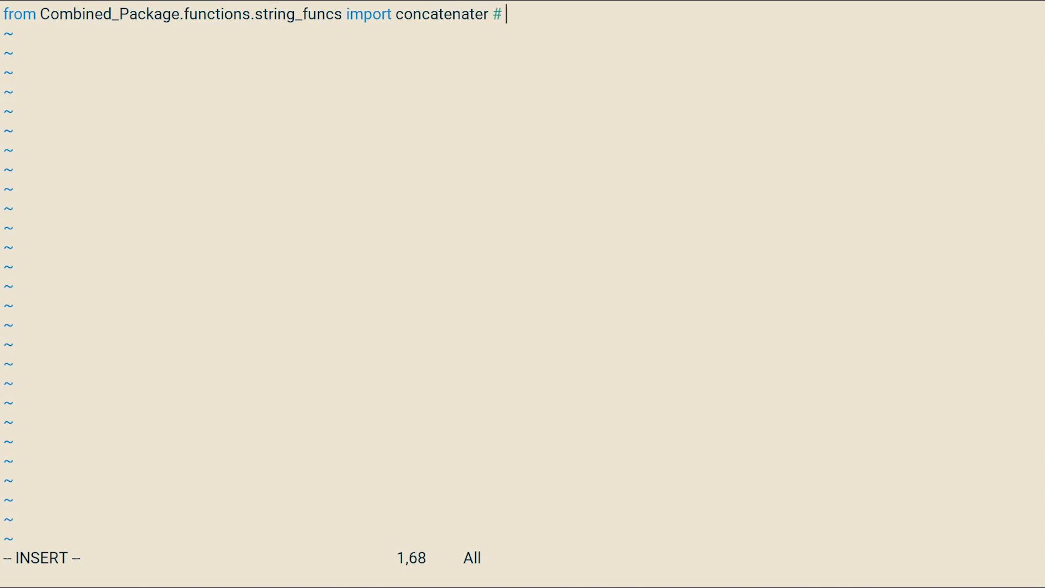
{"action": "type", "text": "Absolute Import"}
{"action": "type", "text": "from"}
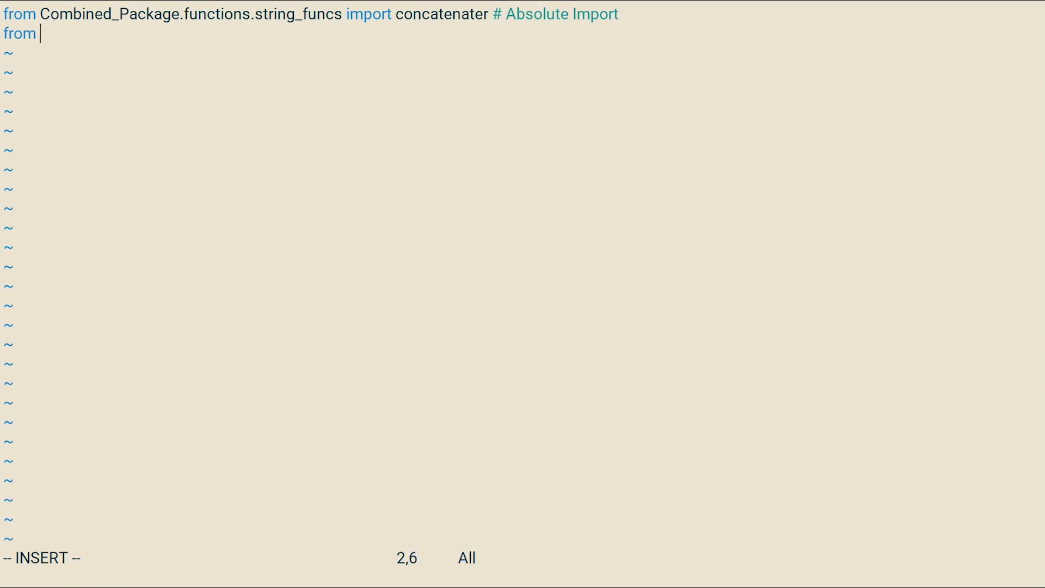
Step: Write 'from .functions.string_funcs import concatenater' commented as a relative import that eases renaming the package later
{"action": "type", "text": ".functions.stri"}
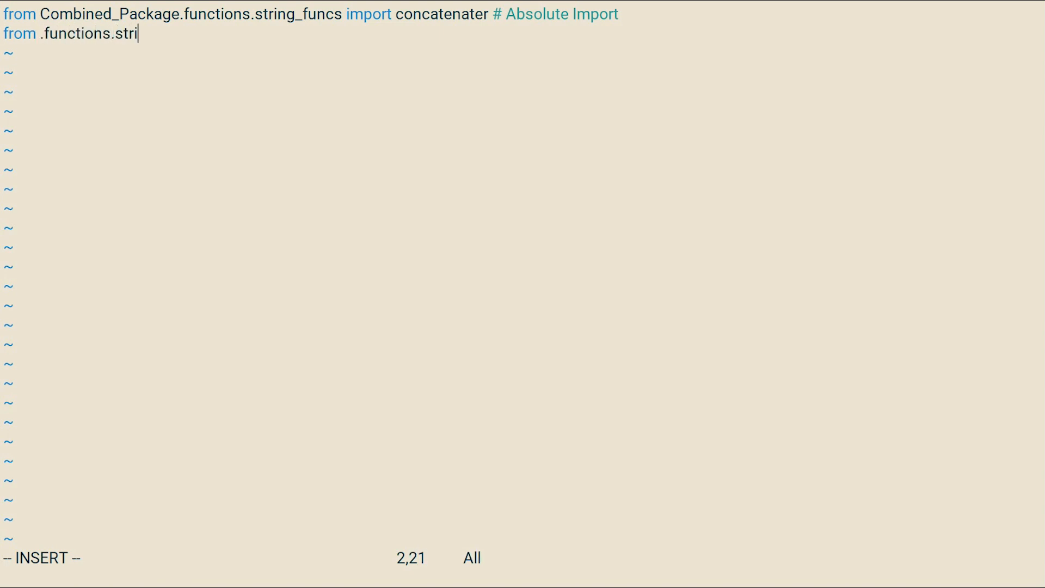
{"action": "type", "text": "ng_funcs import con"}
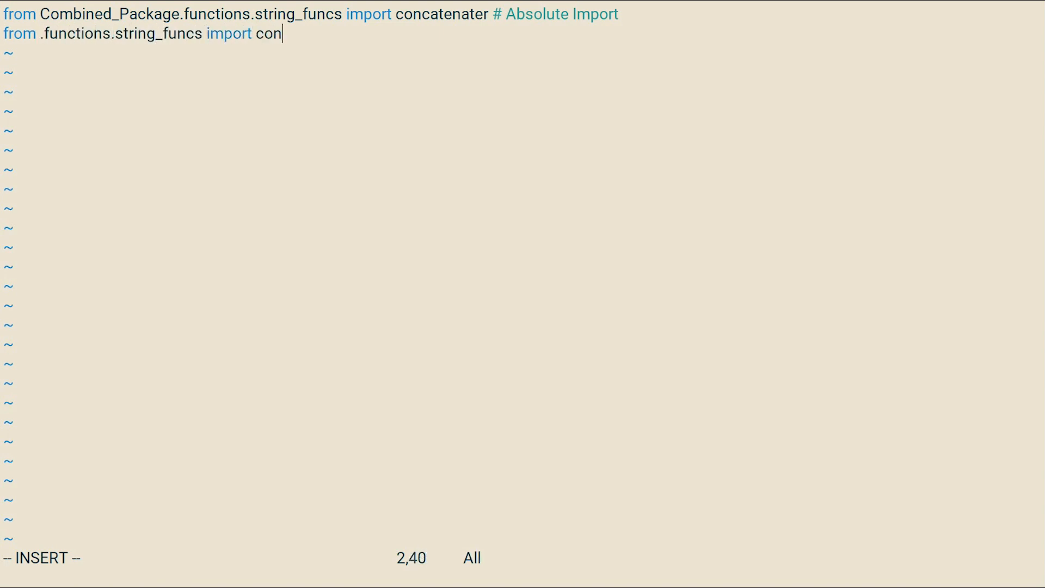
{"action": "type", "text": "catenater #"}
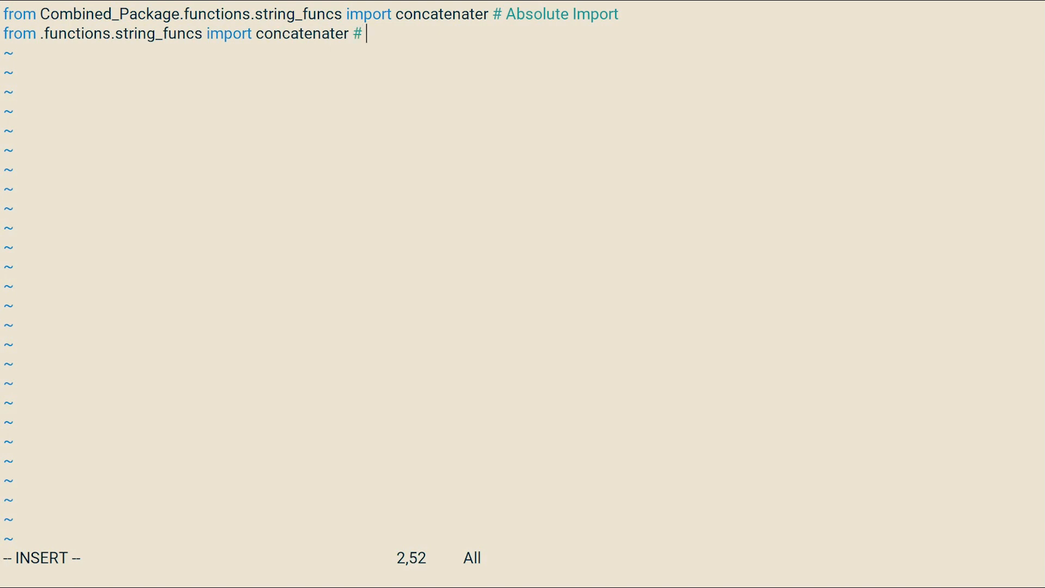
{"action": "type", "text": "Relative Import"}
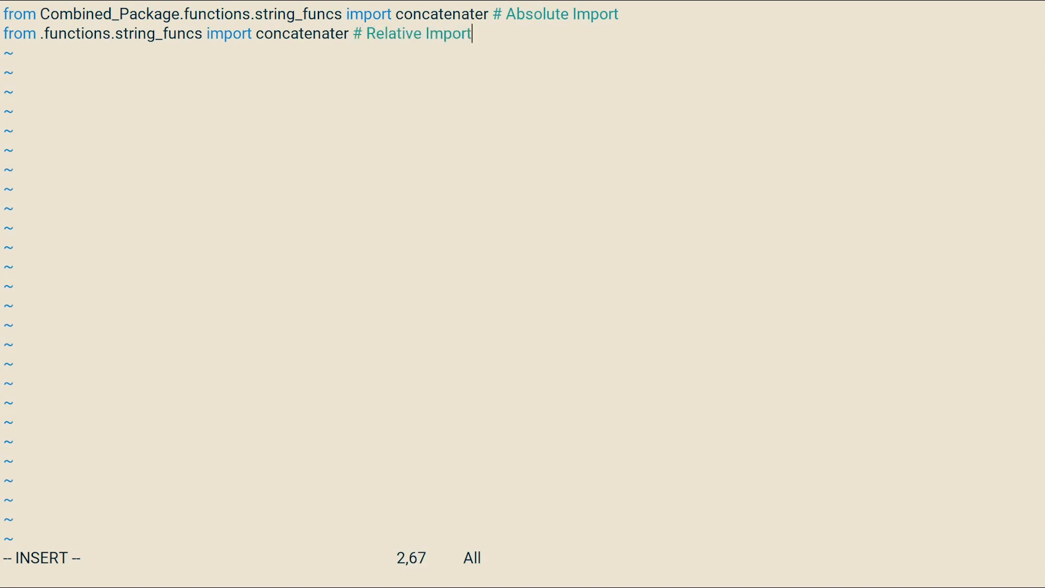
{"action": "type", "text": ": Makes it ea"}
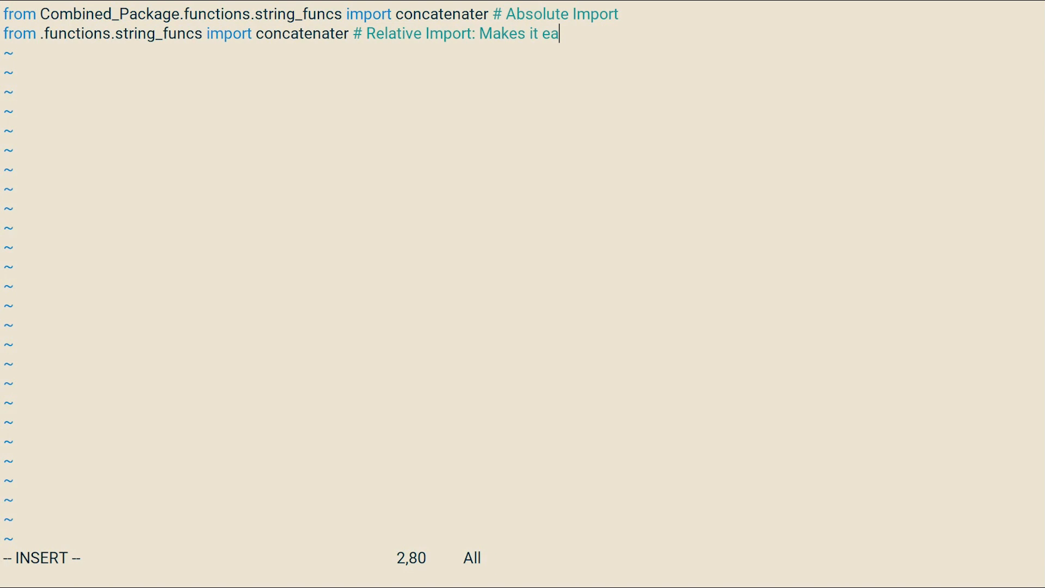
{"action": "type", "text": "sier to change package name at a later"}
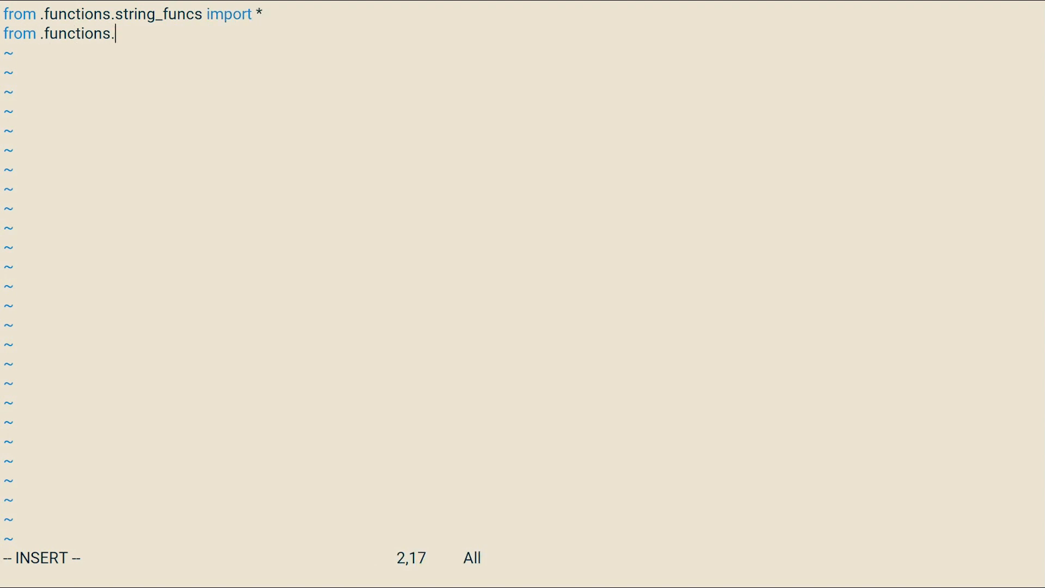
Step: Add 'from .functions.number_funcs import *' alongside the string_funcs star import
{"action": "type", "text": "number_funcs import *"}
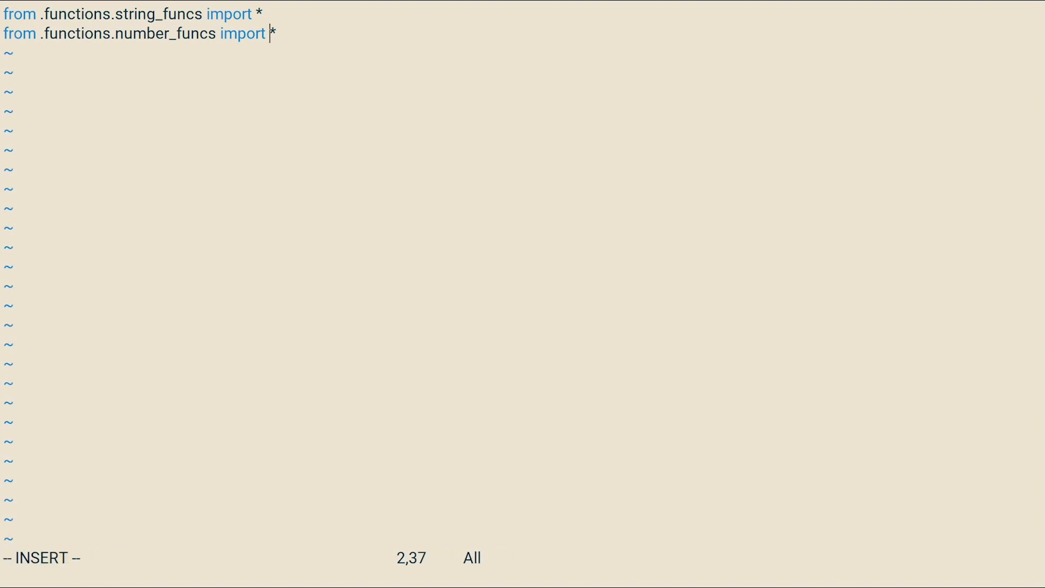
Step: Write __all__ = (functions.string_funcs.__all__ + functions.number_funcs.__all__) below the imports
{"action": "type", "text": "__a;"}
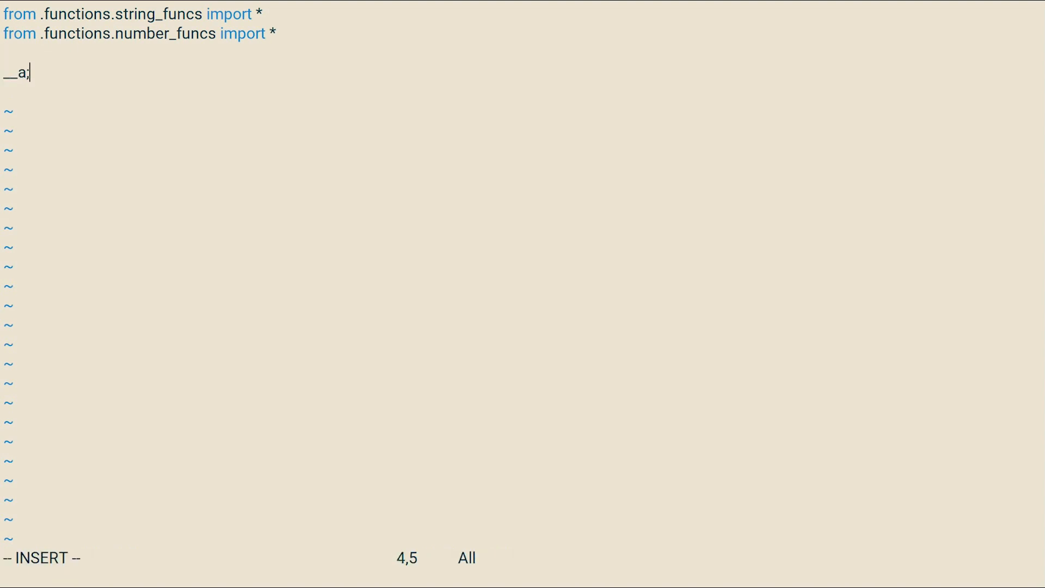
{"action": "type", "text": "ll__ = ("}
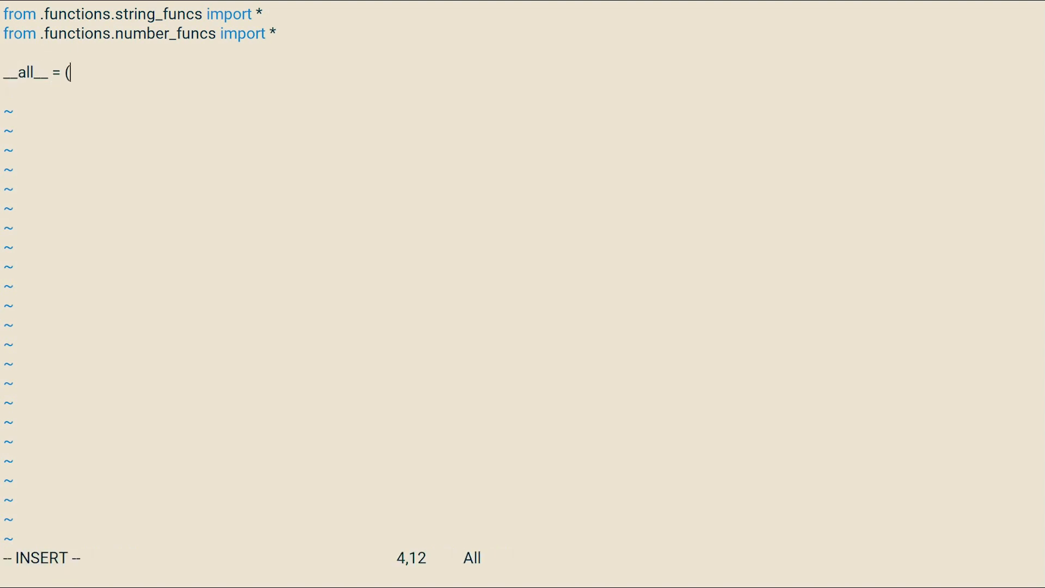
{"action": "type", "text": "functions."}
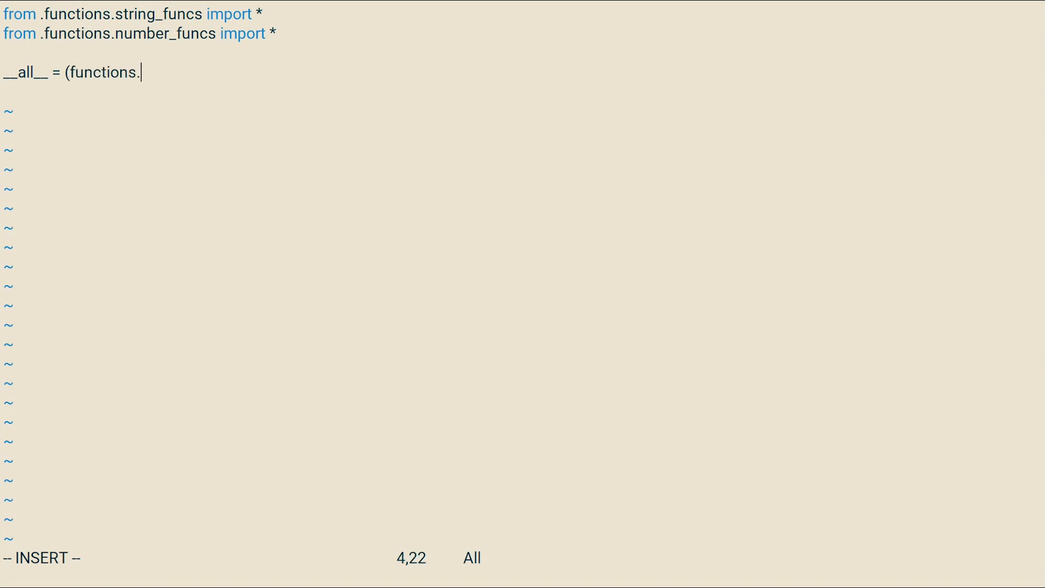
{"action": "type", "text": "string_funcs.__"}
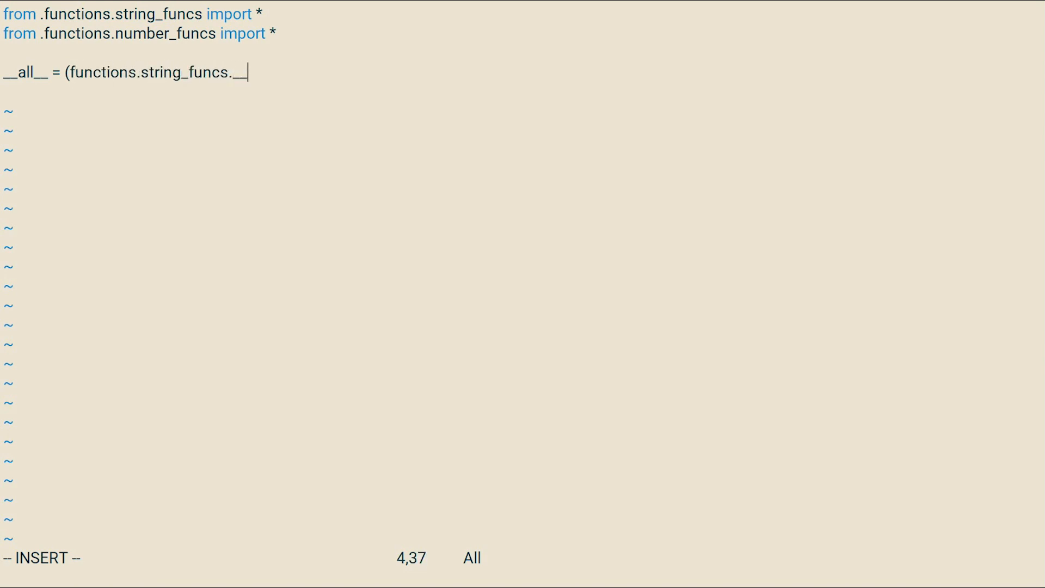
{"action": "type", "text": "all__ + functio"}
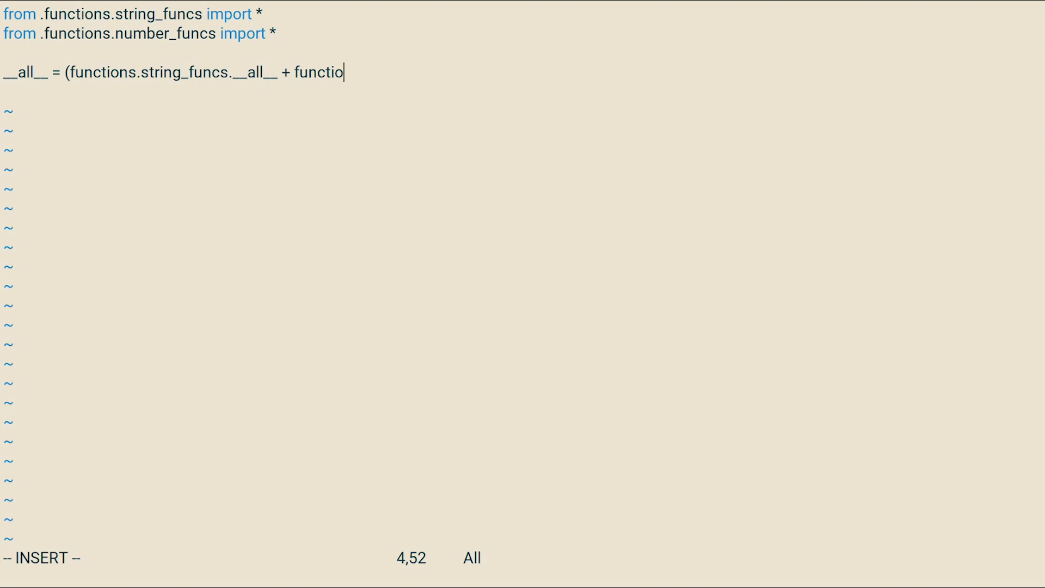
{"action": "type", "text": "ns.number_funcs."}
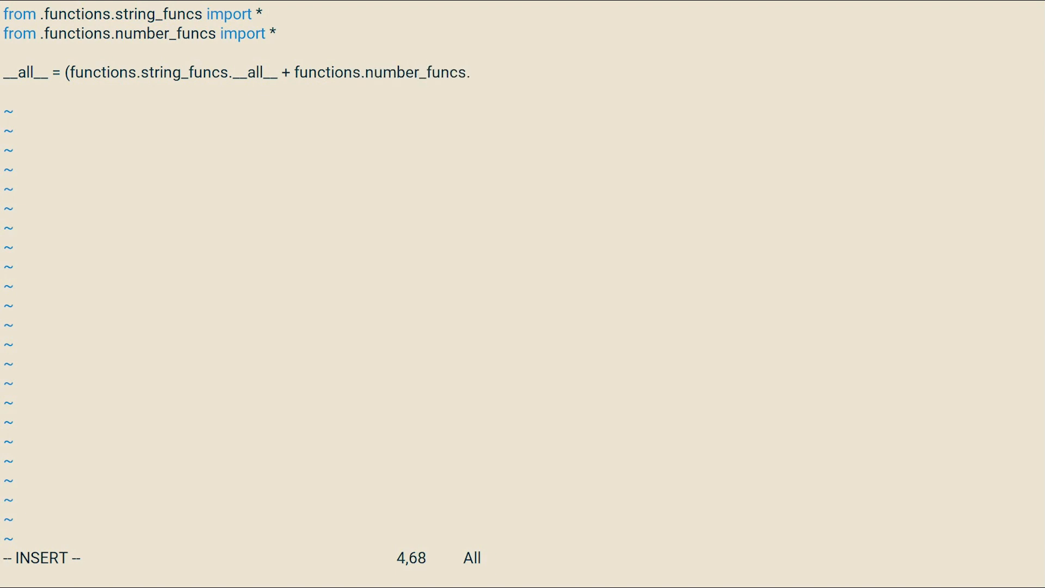
{"action": "type", "text": "__all__)"}
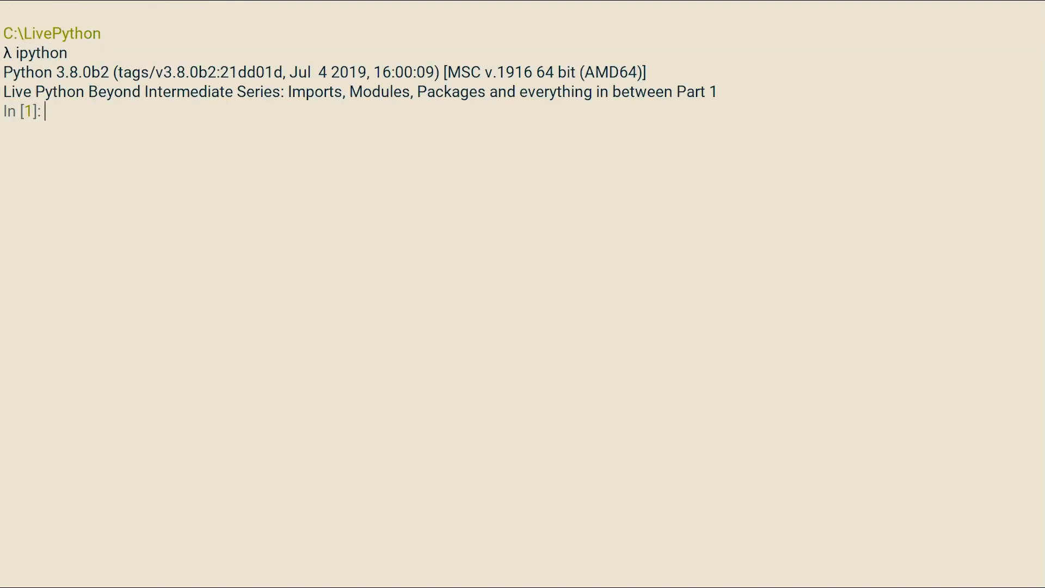
Step: Run 'from Combined_Package import *' in IPython and refer to generalised_adder to test the re-export
{"action": "type", "text": "from Combined_Package import *"}
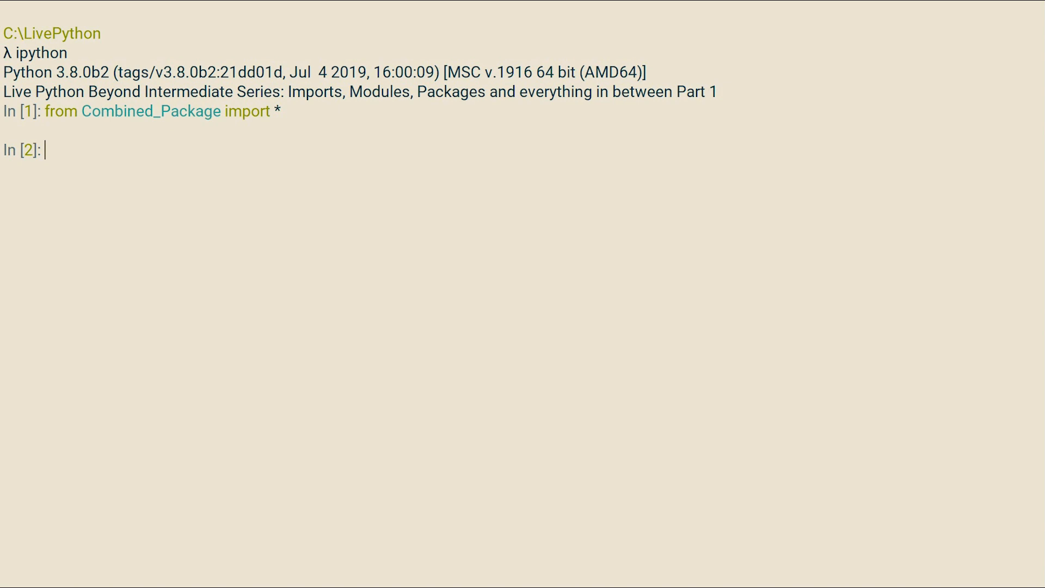
{"action": "type", "text": "g"}
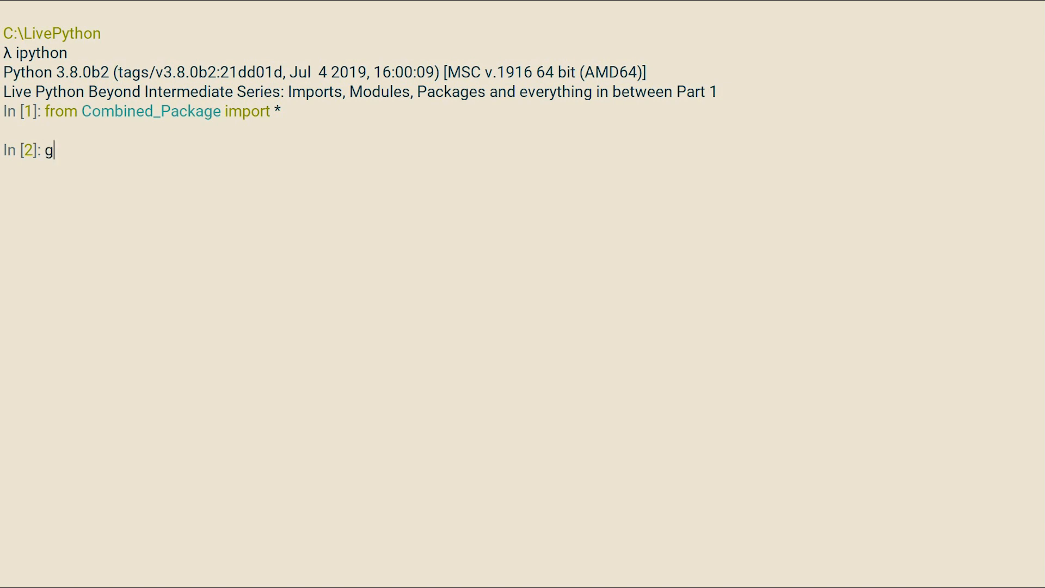
{"action": "type", "text": "eneralised_adder"}
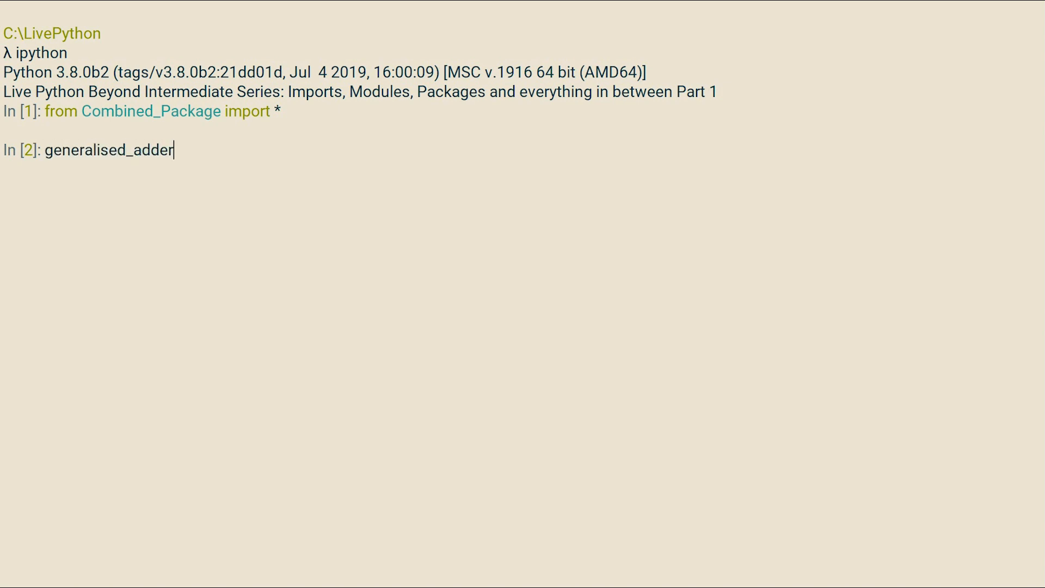